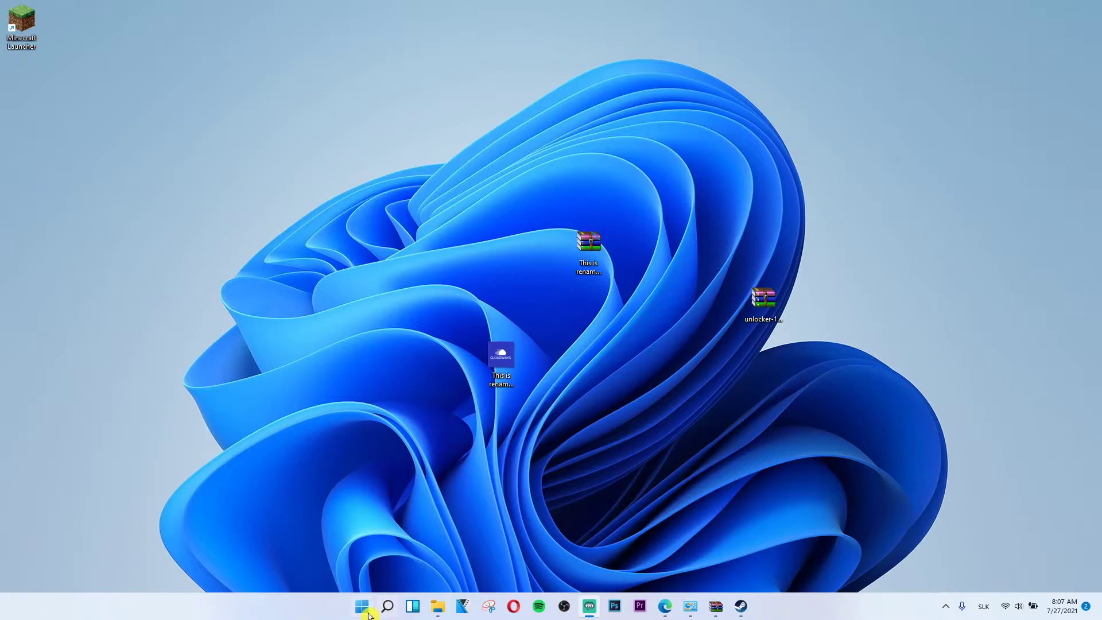
Step: Launch Windows Settings from the Start button's right-click quick link menu
{"action": "right_click", "coordinate": [363, 606]}
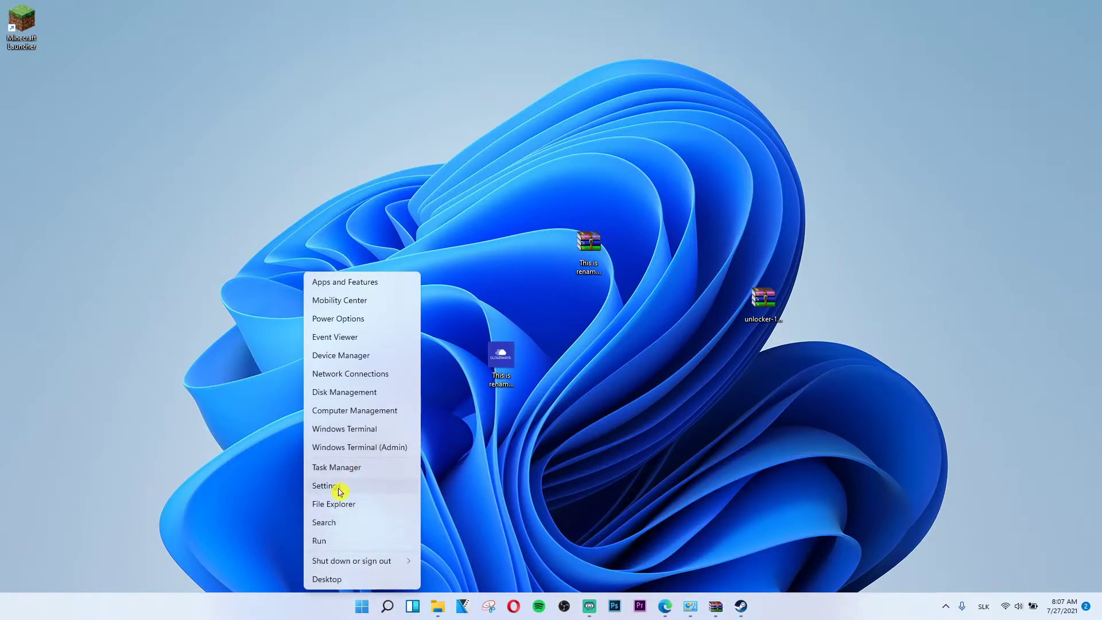
{"action": "left_click", "coordinate": [340, 492]}
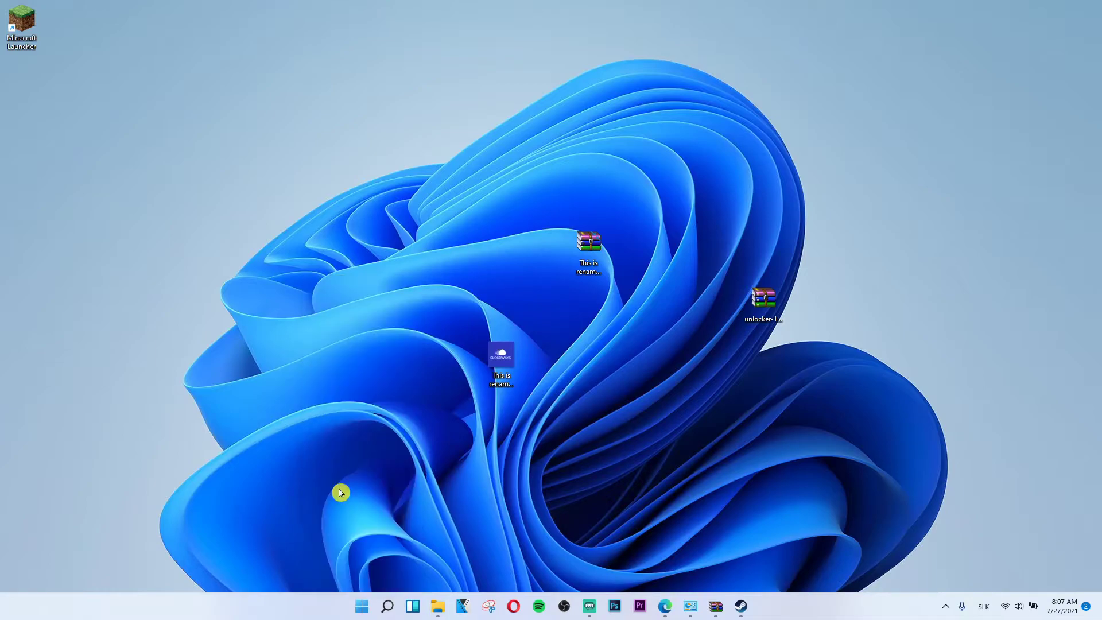
Step: Bring the Settings window forward and go to the Personalization page
{"action": "left_click", "coordinate": [753, 606]}
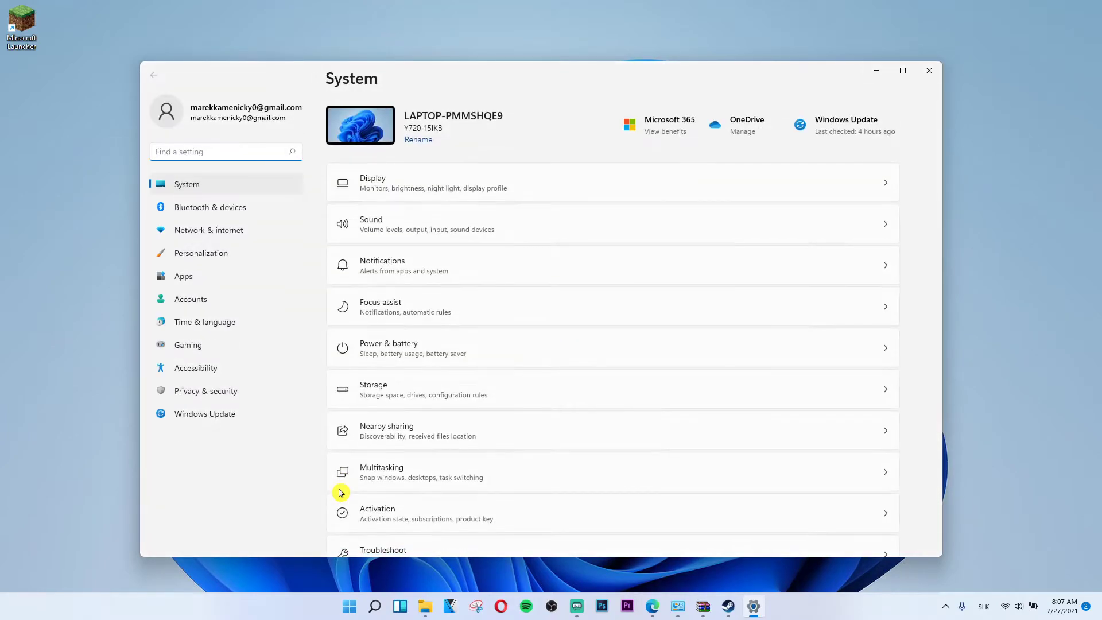
{"action": "mouse_move", "coordinate": [256, 254]}
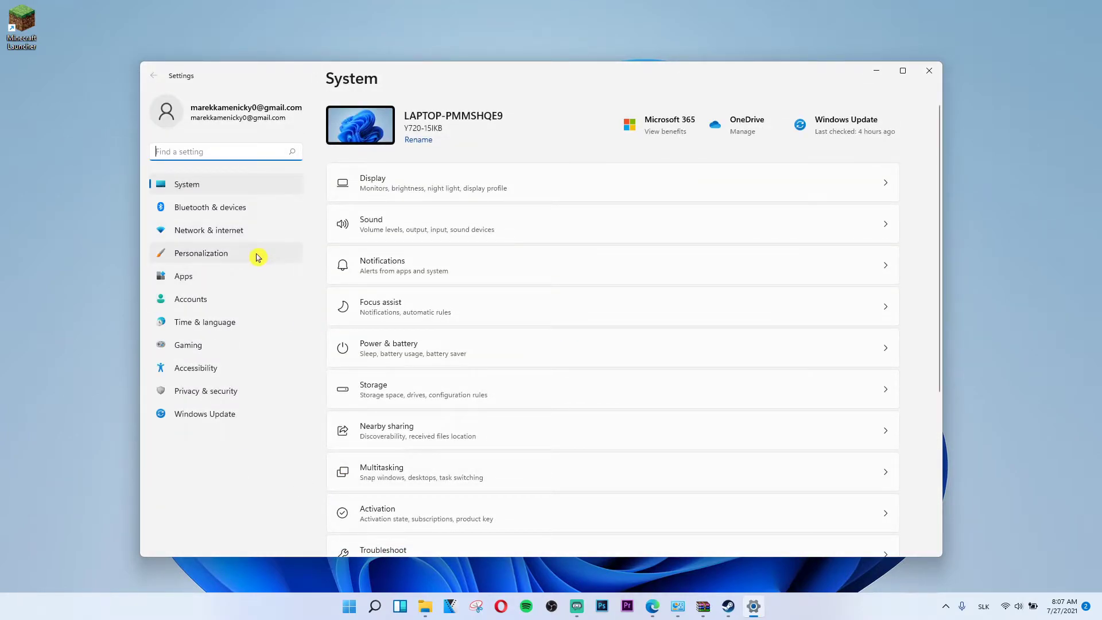
{"action": "left_click", "coordinate": [200, 253]}
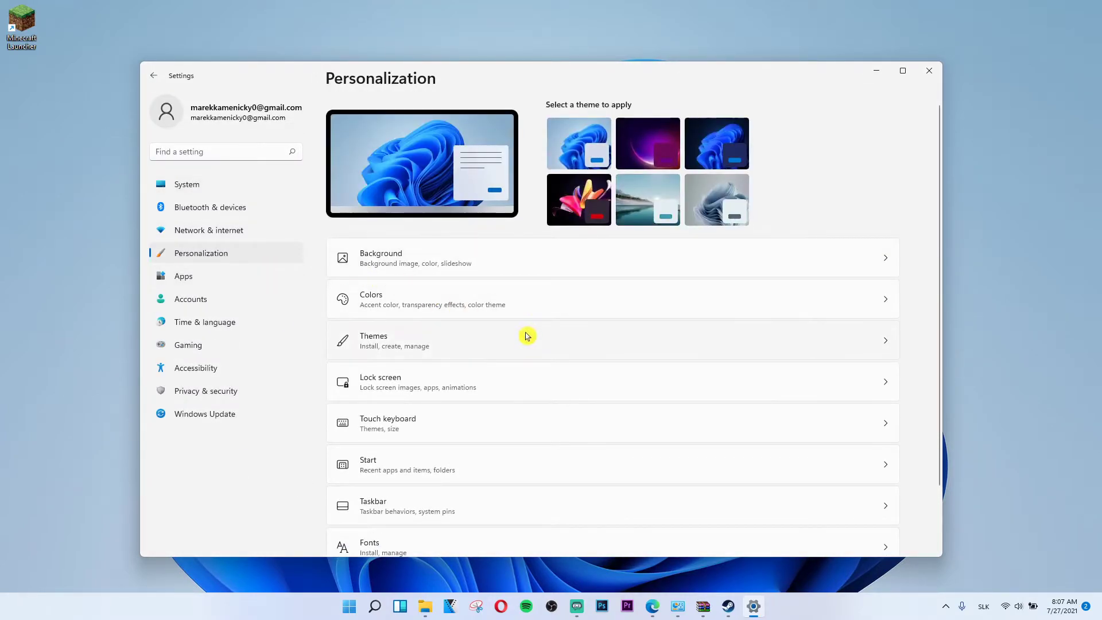
{"action": "mouse_move", "coordinate": [530, 305]}
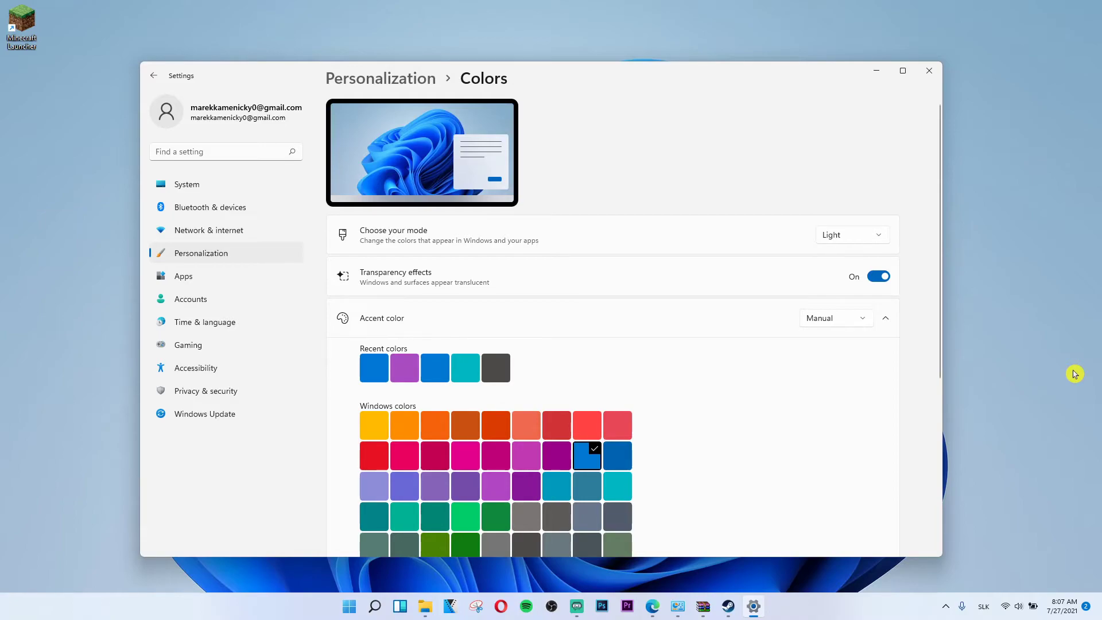
{"action": "mouse_move", "coordinate": [917, 307]}
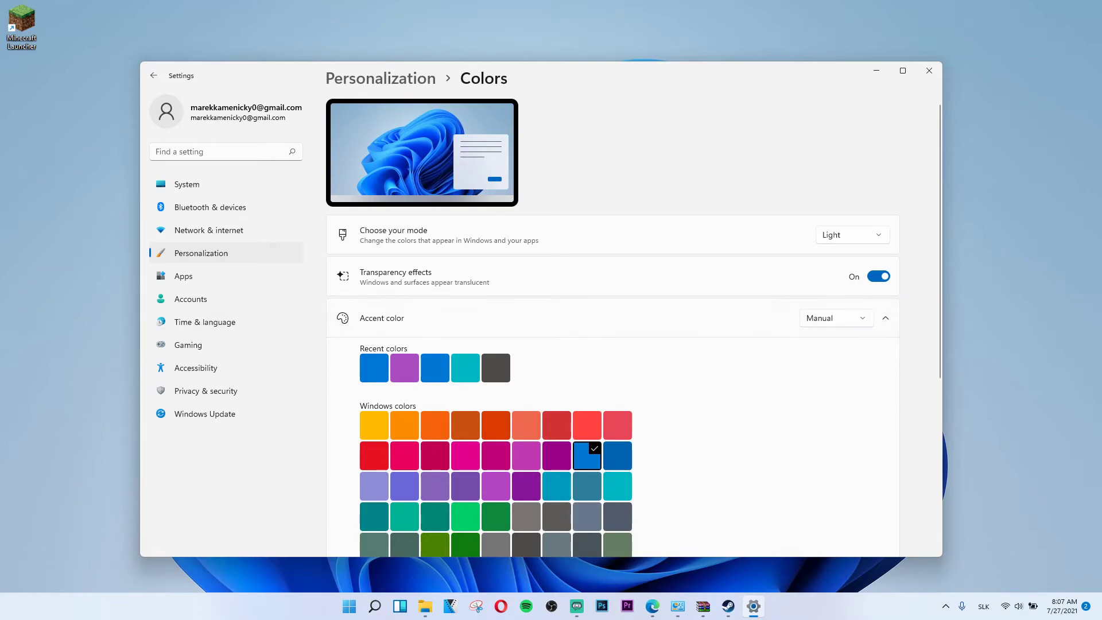
{"action": "mouse_move", "coordinate": [47, 196]}
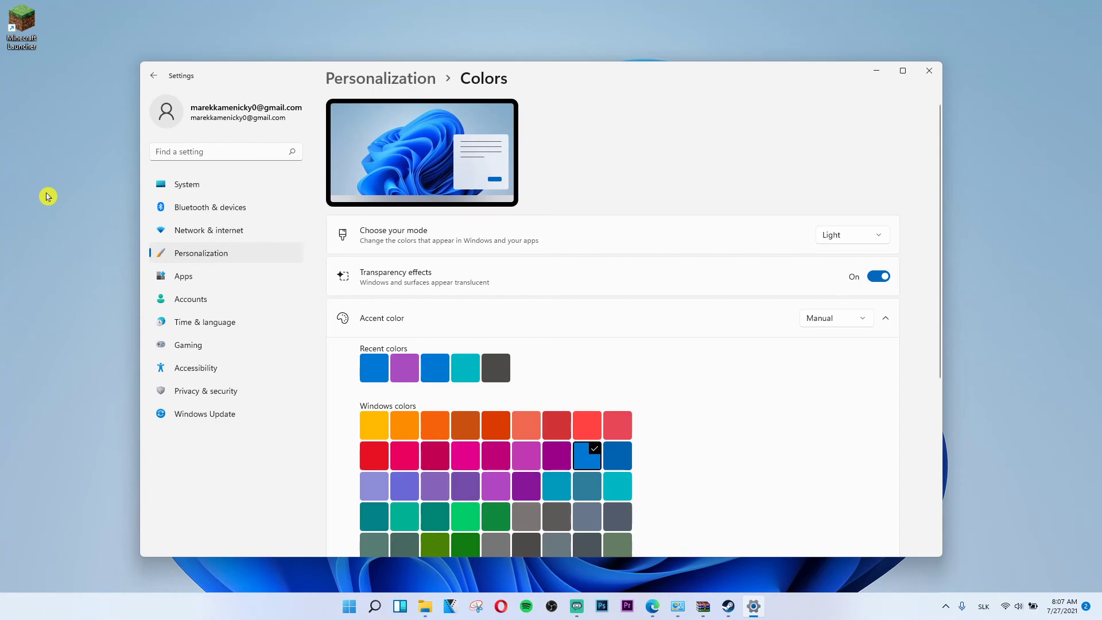
{"action": "mouse_move", "coordinate": [57, 197]}
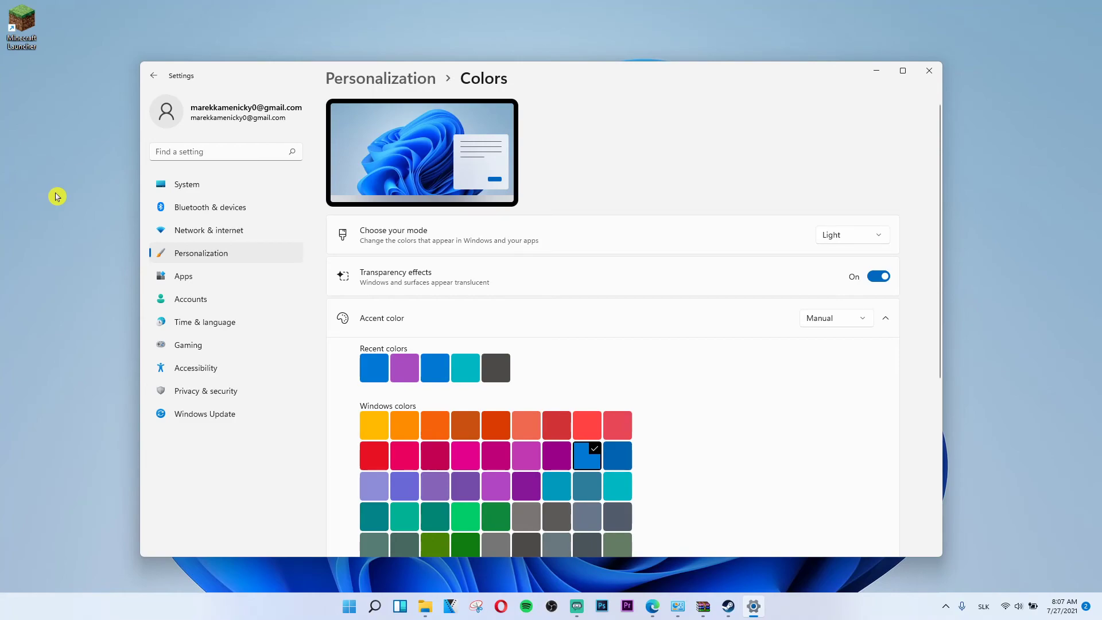